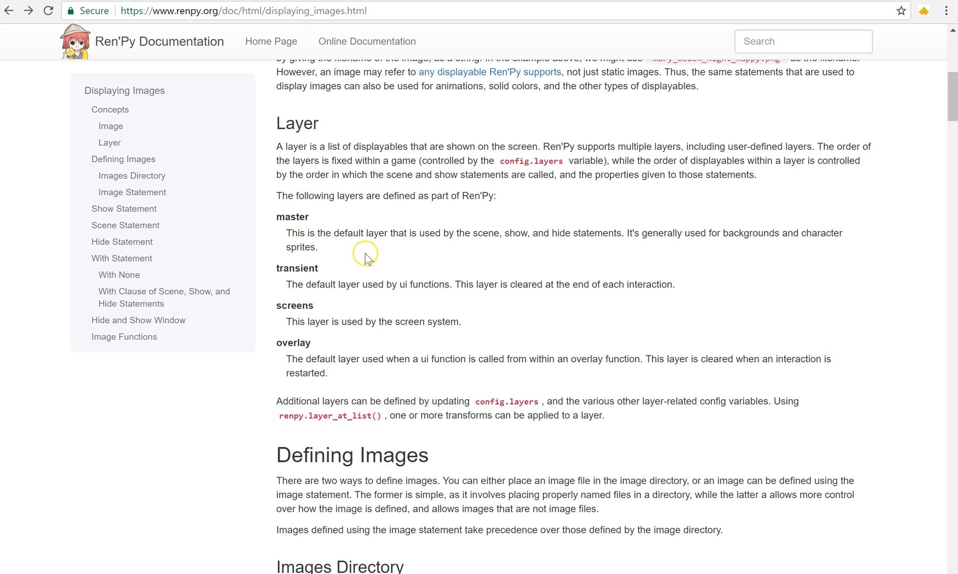
{"action": "mouse_move", "coordinate": [288, 246]}
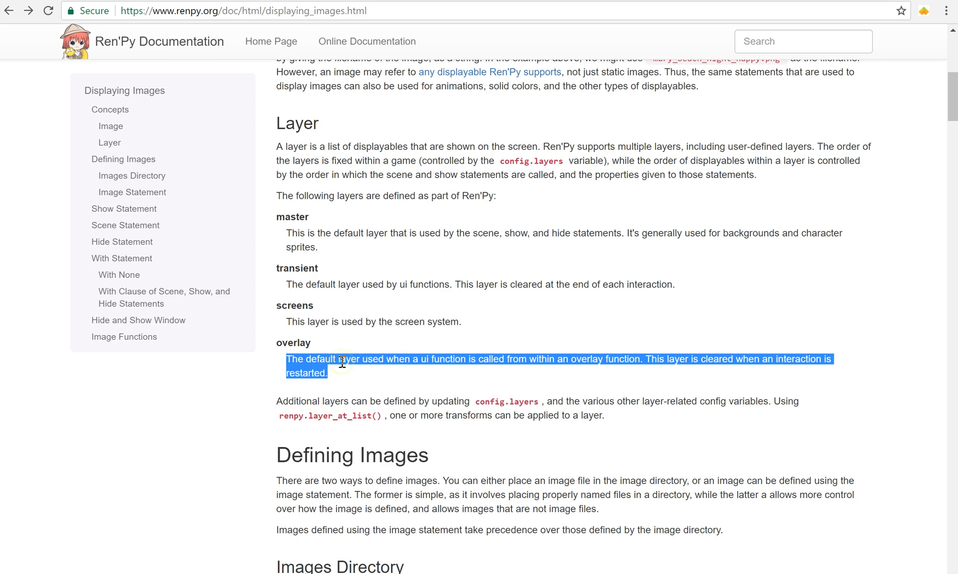
- Look up the config.layers entry in the Ren'Py configuration variables reference
{"action": "left_click", "coordinate": [342, 365]}
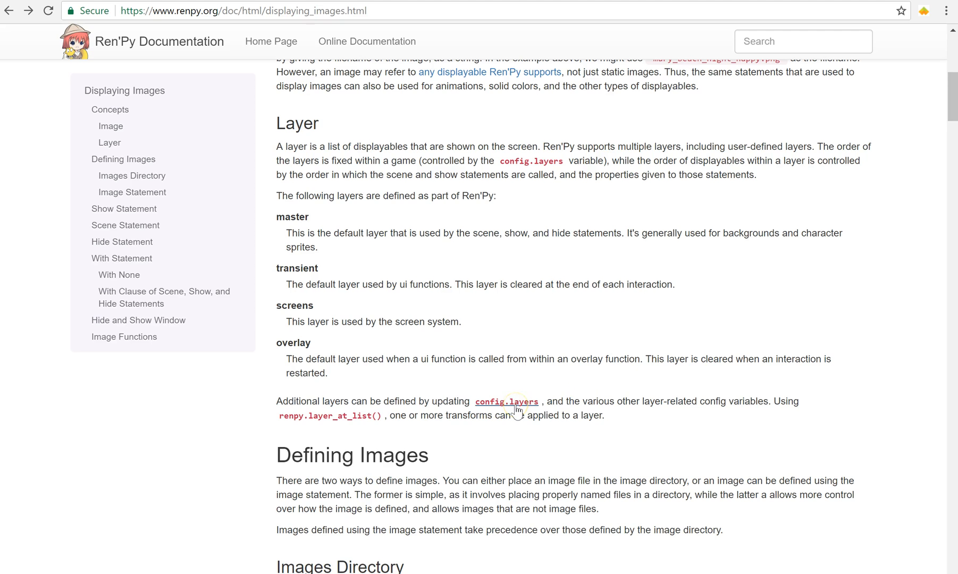
{"action": "mouse_move", "coordinate": [637, 358]}
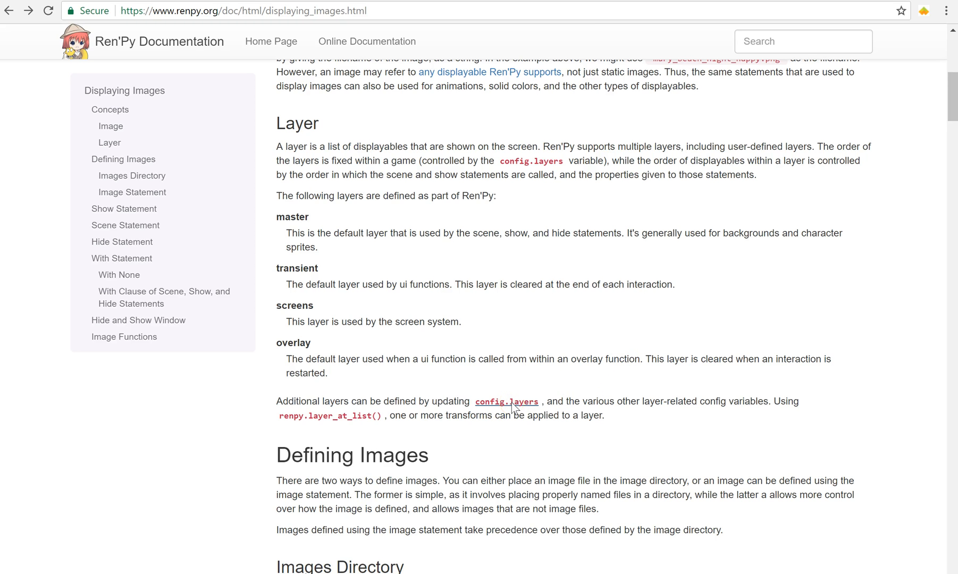
{"action": "left_click", "coordinate": [506, 402]}
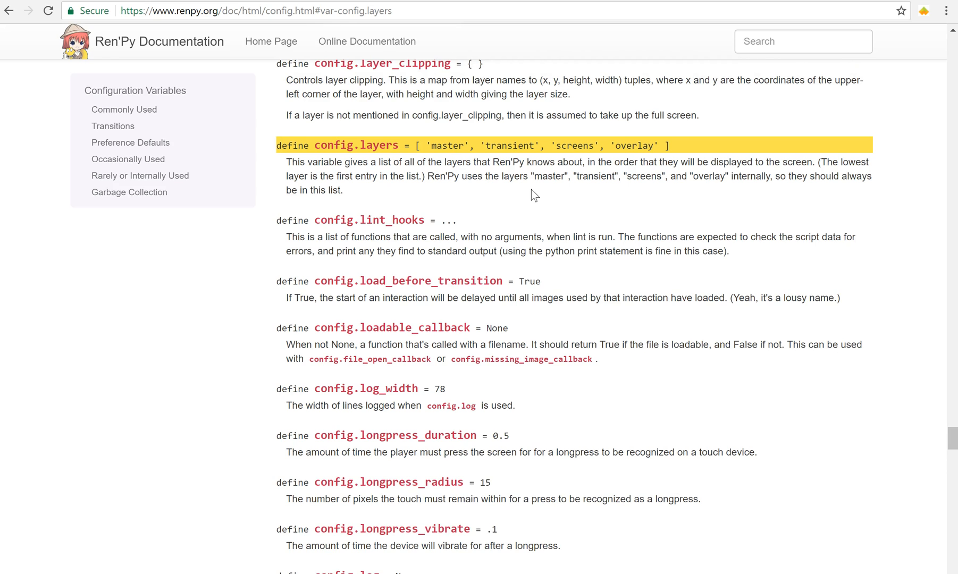
{"action": "mouse_move", "coordinate": [421, 157]}
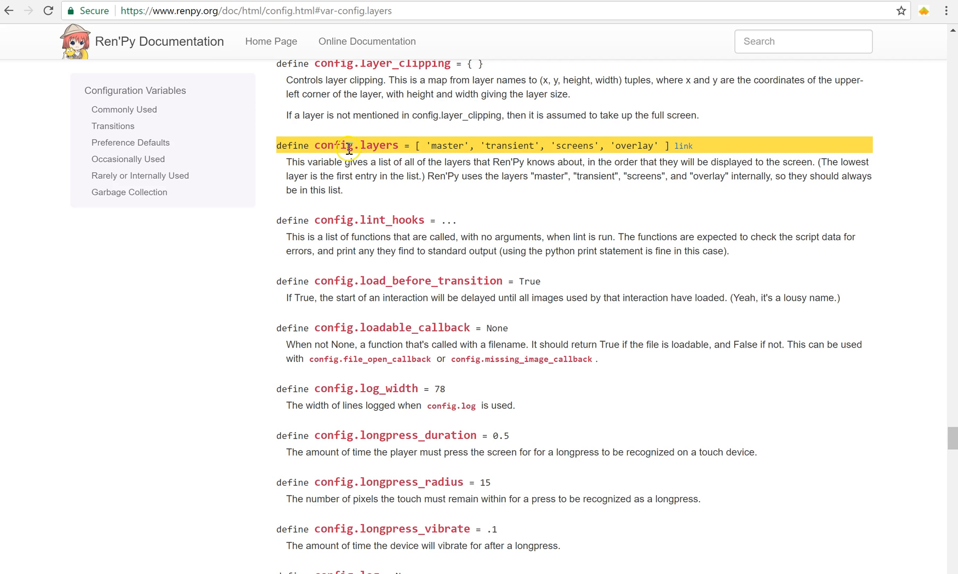
{"action": "mouse_move", "coordinate": [439, 161]}
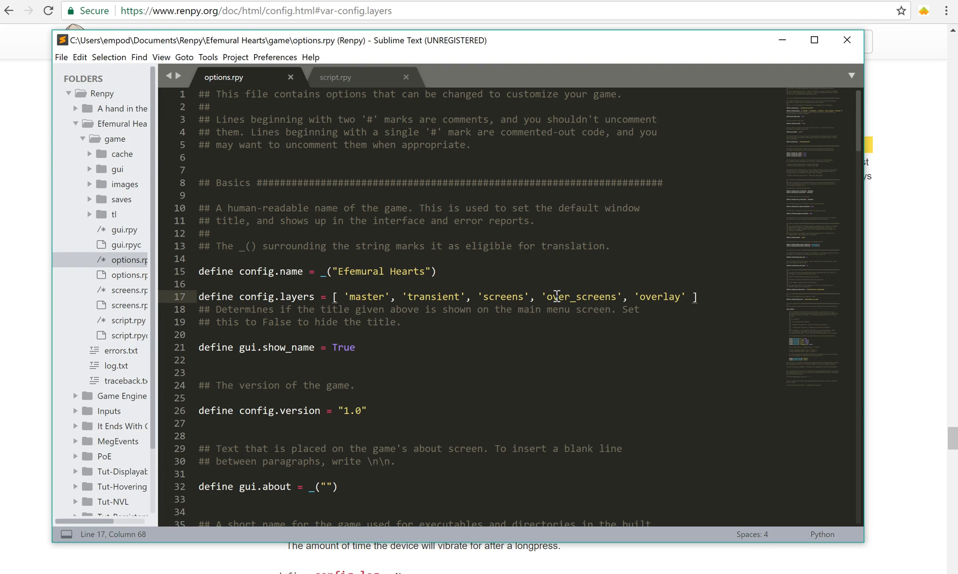
- Switch from options.rpy to script.rpy and save the script file
{"action": "left_click", "coordinate": [545, 297]}
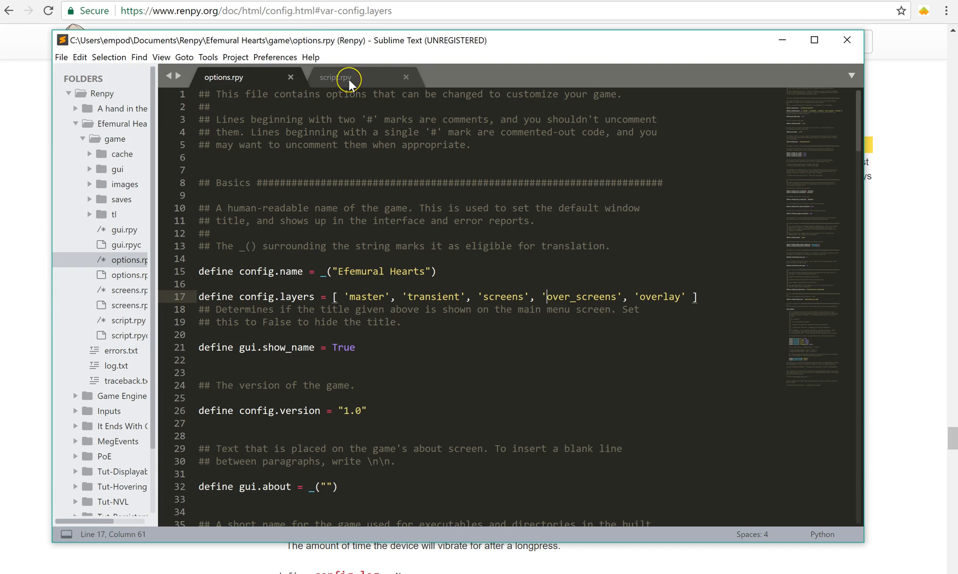
{"action": "left_click", "coordinate": [335, 77]}
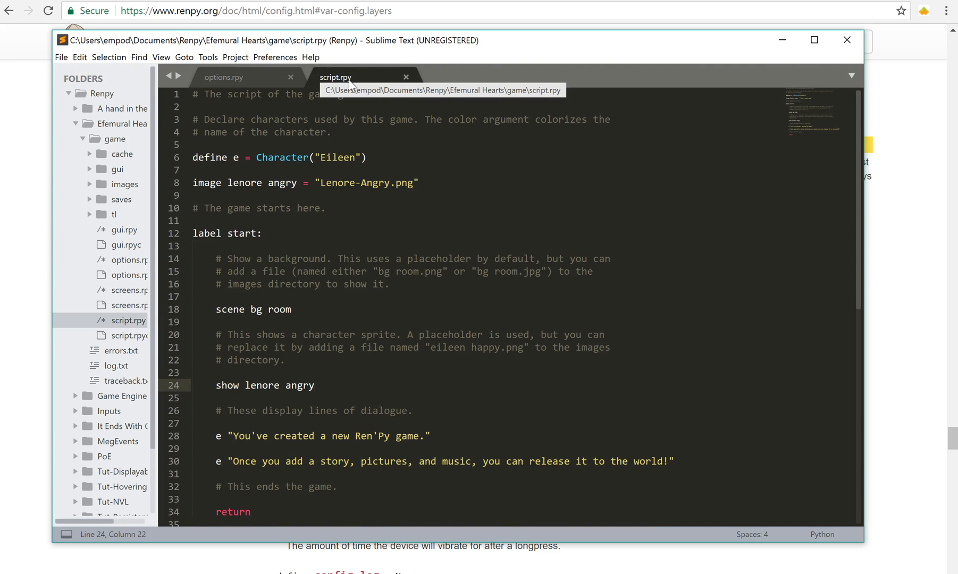
{"action": "mouse_move", "coordinate": [298, 249]}
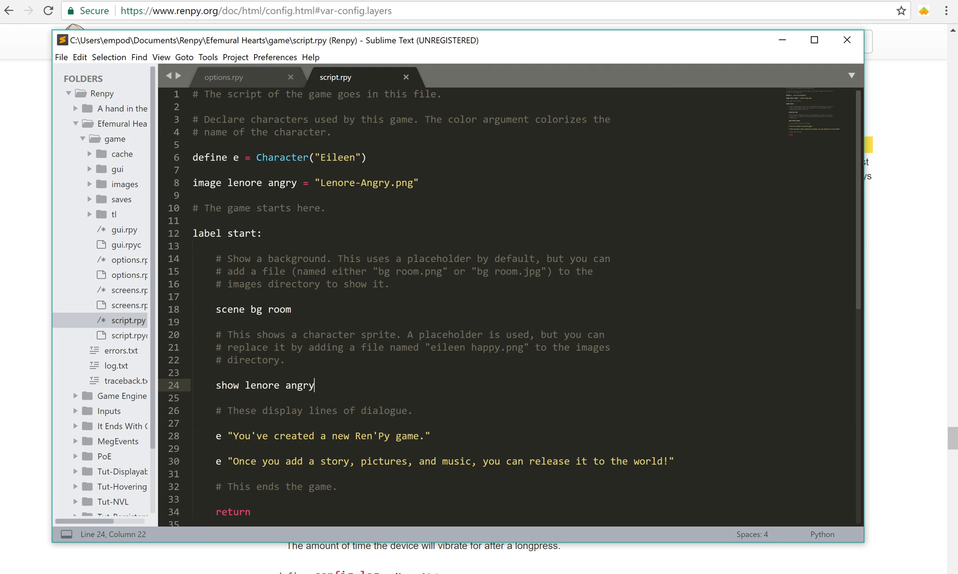
{"action": "key", "text": "ctrl+s"}
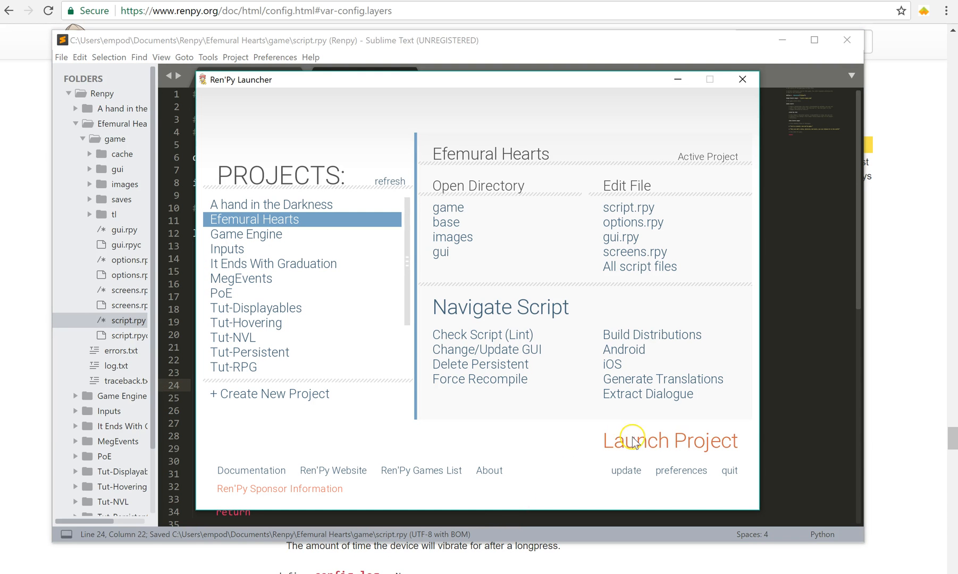
{"action": "left_click", "coordinate": [670, 440]}
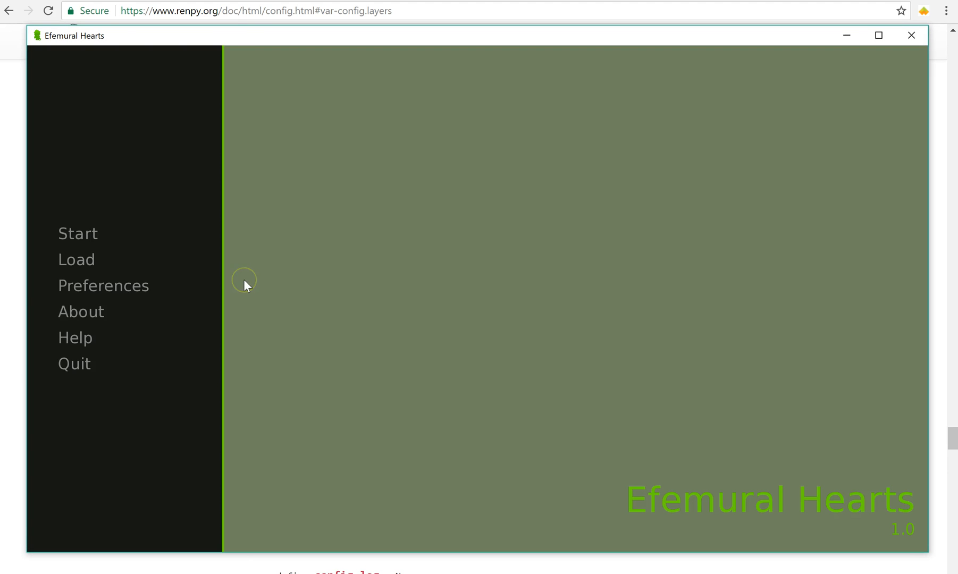
{"action": "left_click", "coordinate": [78, 233]}
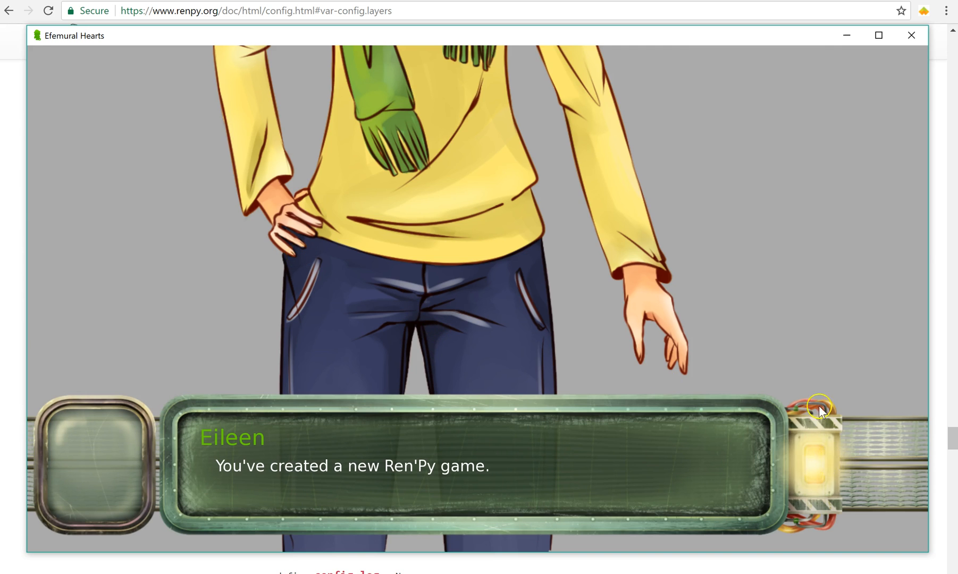
{"action": "left_click", "coordinate": [911, 34]}
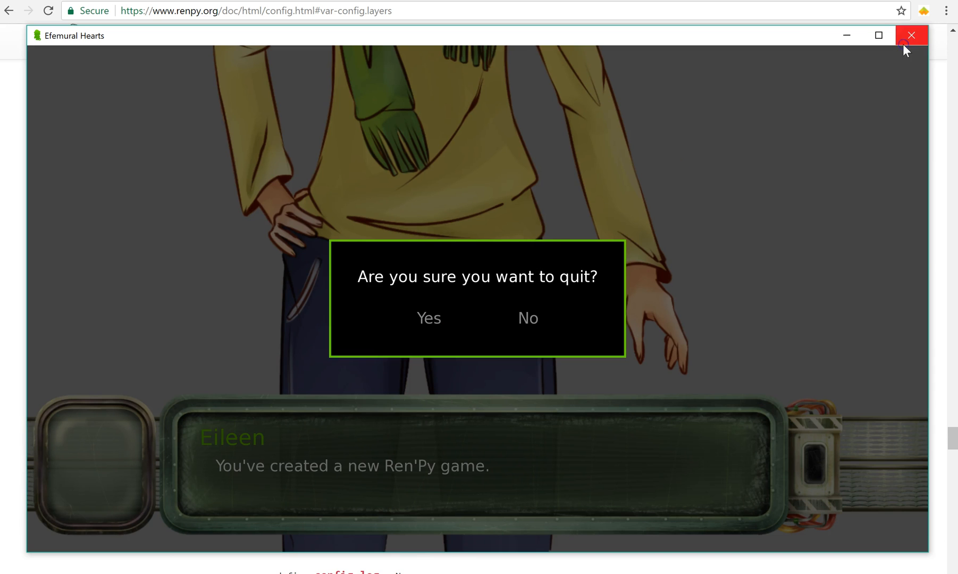
{"action": "left_click", "coordinate": [428, 318]}
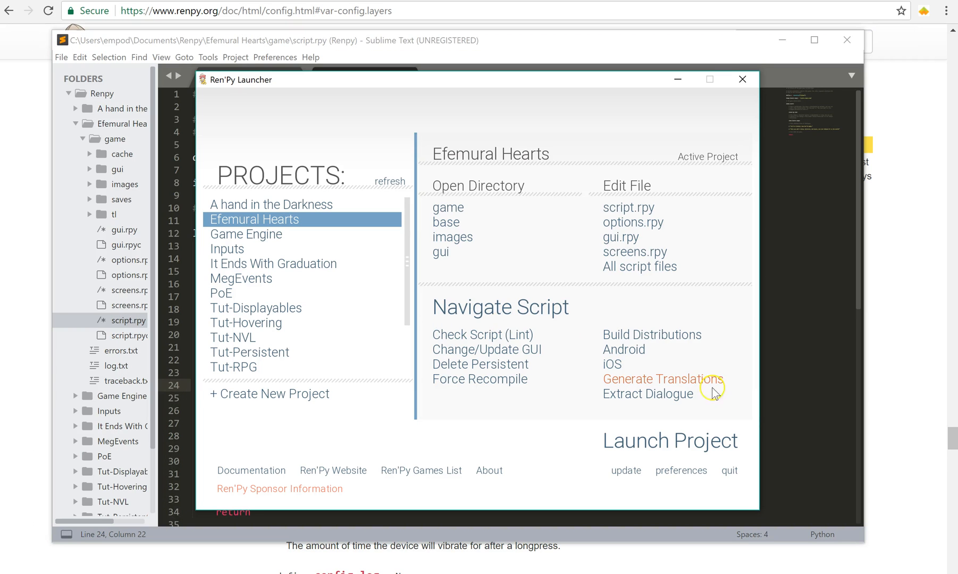
- Place the cursor at the end of the show lenore angry line, checking the options layers list
{"action": "left_click", "coordinate": [742, 79]}
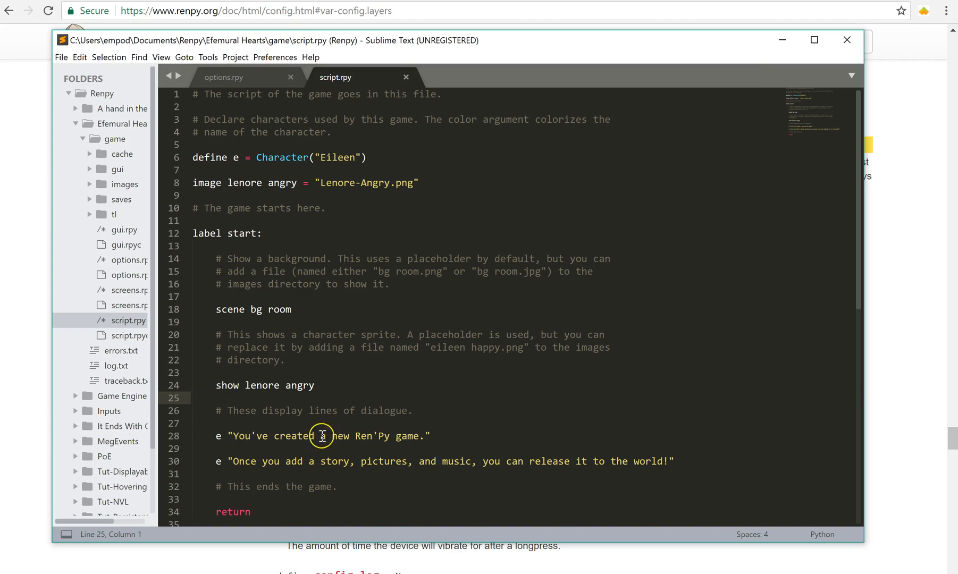
{"action": "left_click", "coordinate": [316, 385]}
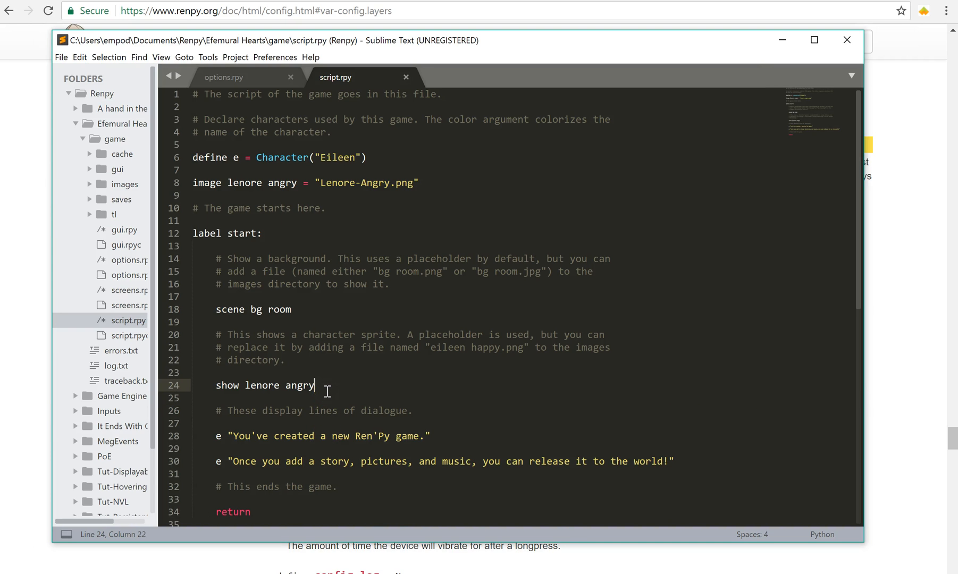
{"action": "left_click", "coordinate": [224, 77]}
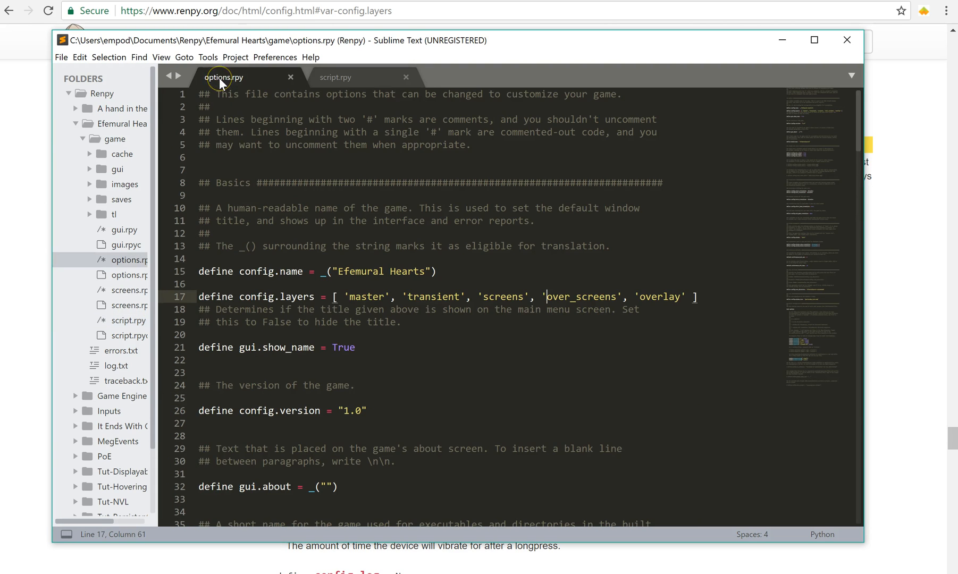
{"action": "left_click", "coordinate": [335, 77]}
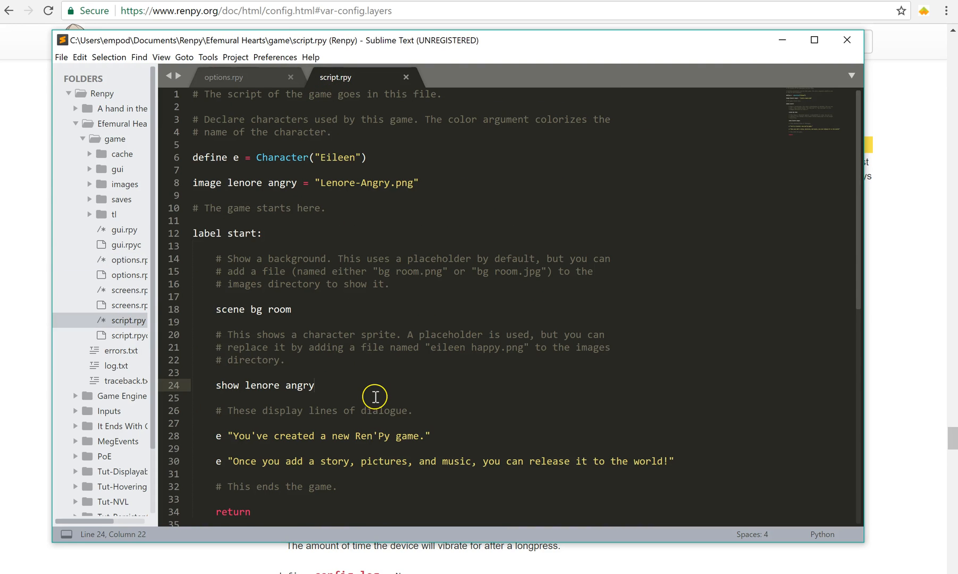
- Append 'onlayer over_screens' to the show lenore angry line
{"action": "type", "text": "onlya"}
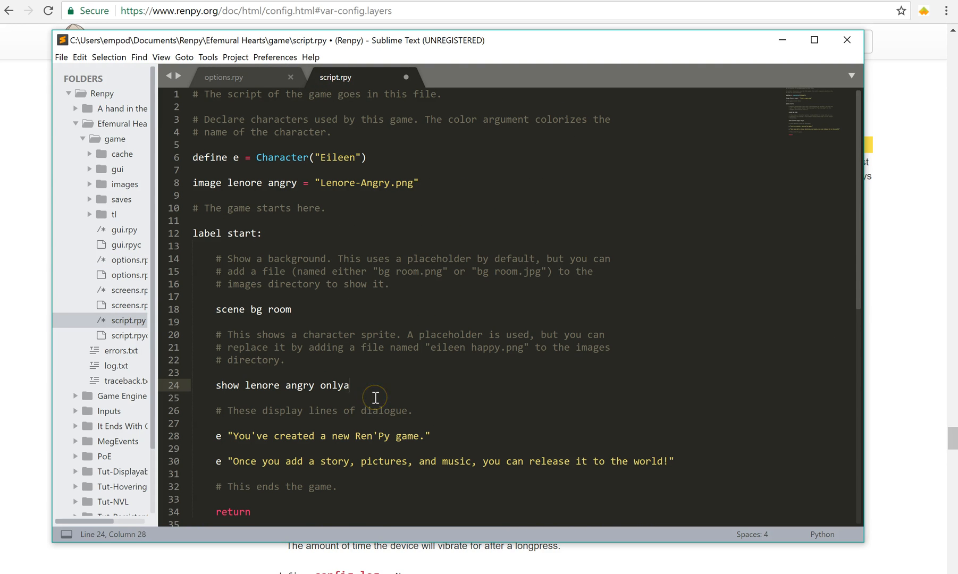
{"action": "type", "text": "er"}
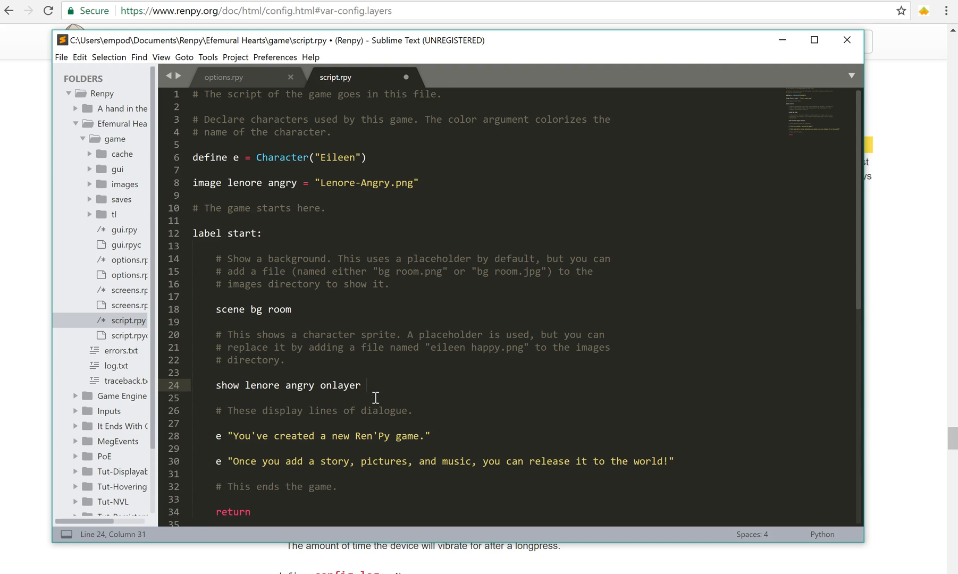
{"action": "type", "text": "over_sc"}
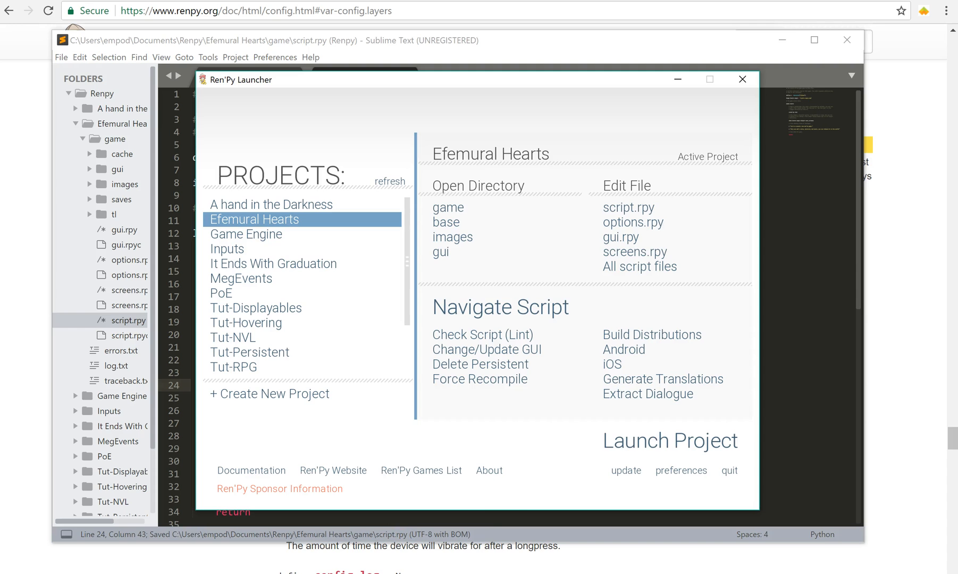
- Relaunch Efemural Hearts and start a new playthrough to view the lenore sprite
{"action": "left_click", "coordinate": [668, 441]}
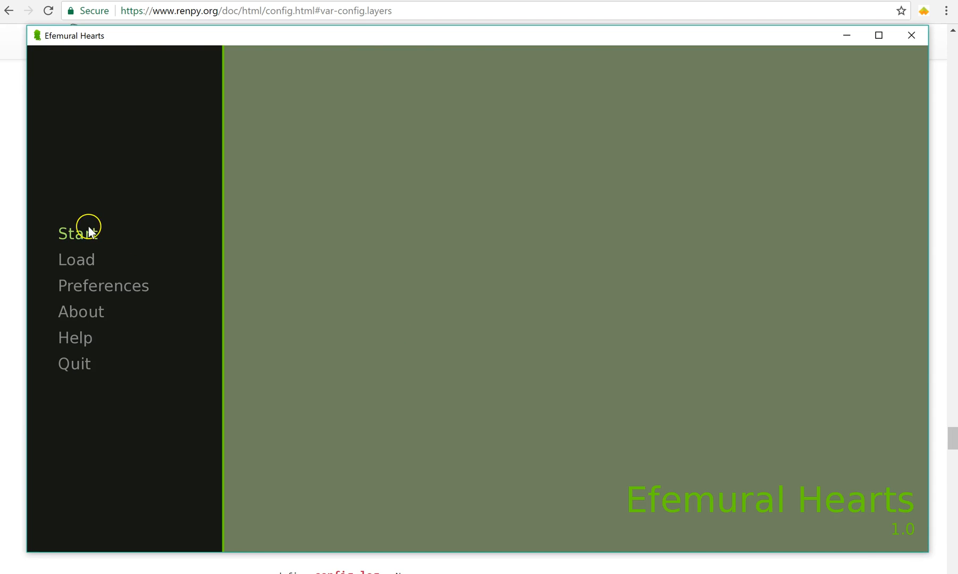
{"action": "left_click", "coordinate": [73, 233]}
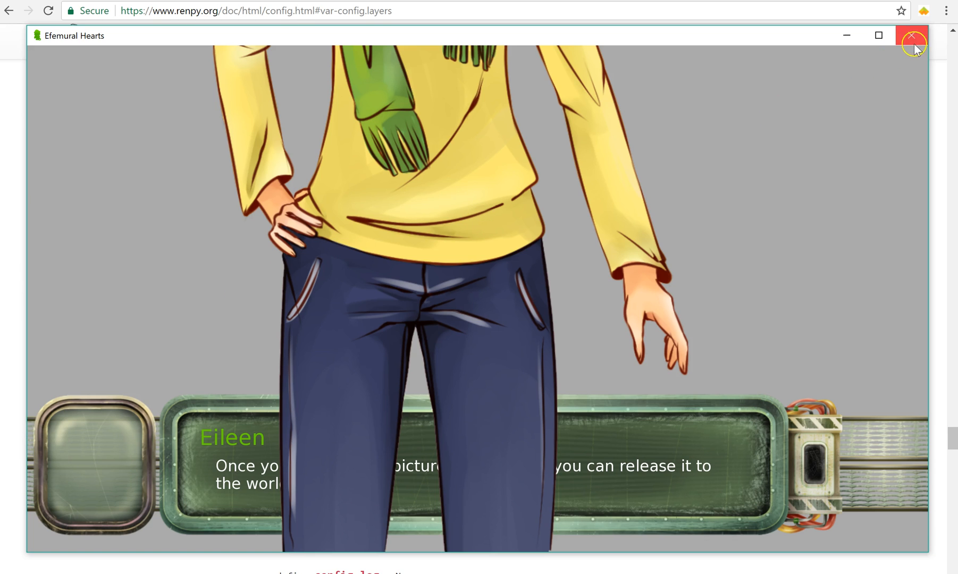
- Close the game window to bring up the quit confirmation prompt
{"action": "left_click", "coordinate": [912, 35]}
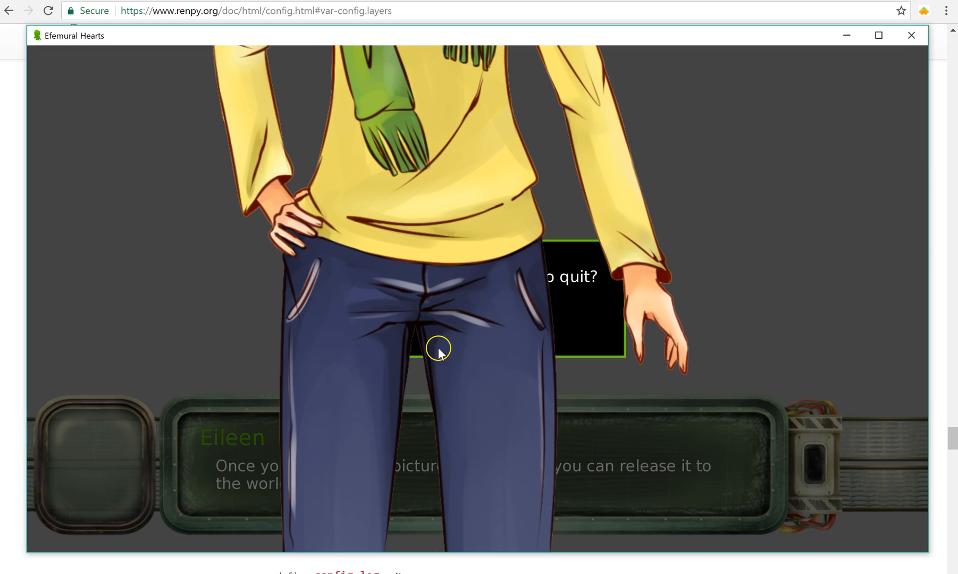
{"action": "mouse_move", "coordinate": [406, 322]}
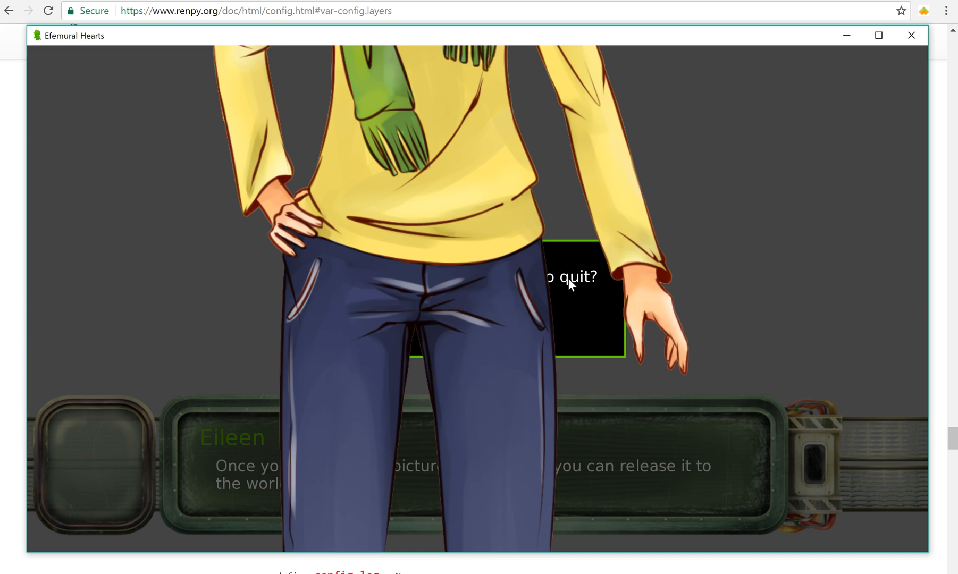
{"action": "mouse_move", "coordinate": [912, 35]}
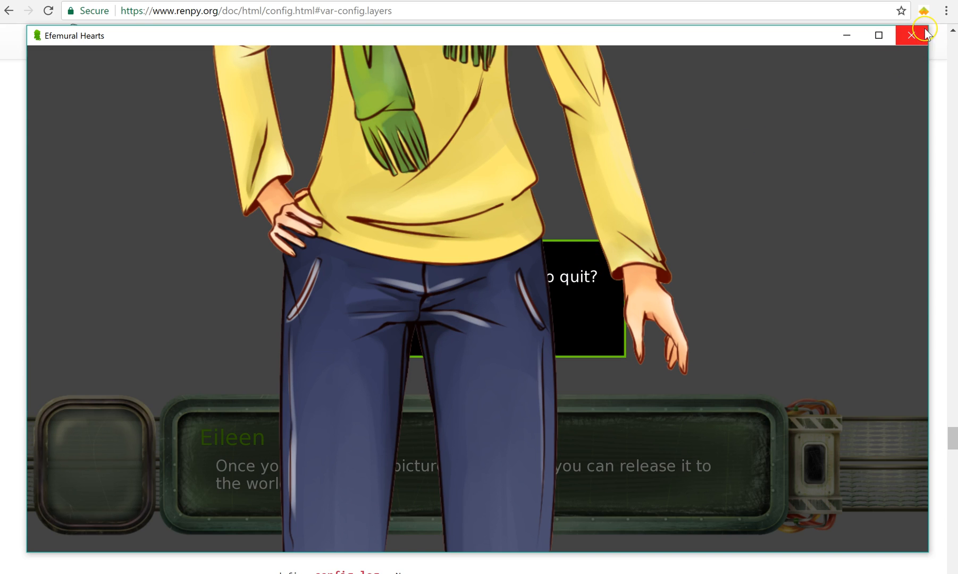
{"action": "mouse_move", "coordinate": [535, 240]}
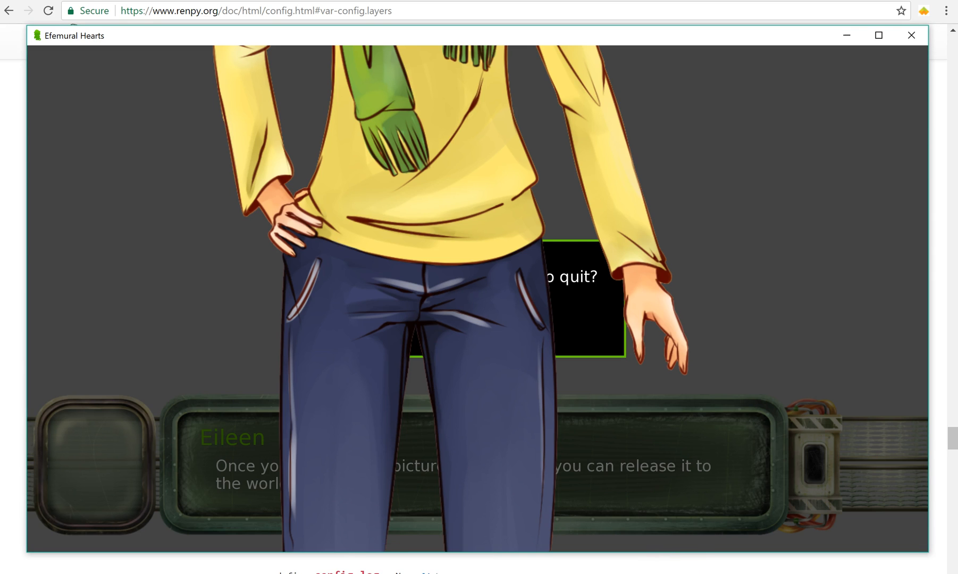
{"action": "mouse_move", "coordinate": [350, 550]}
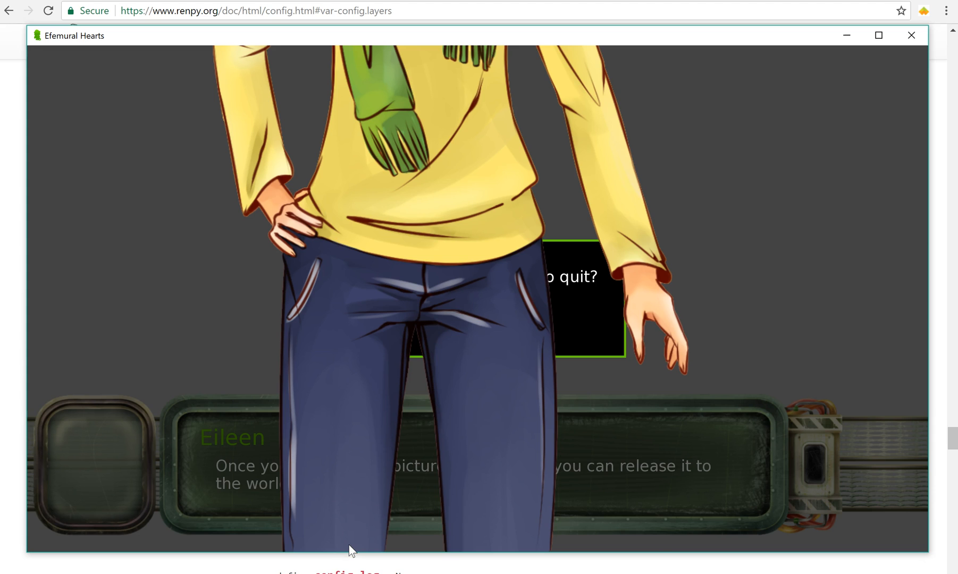